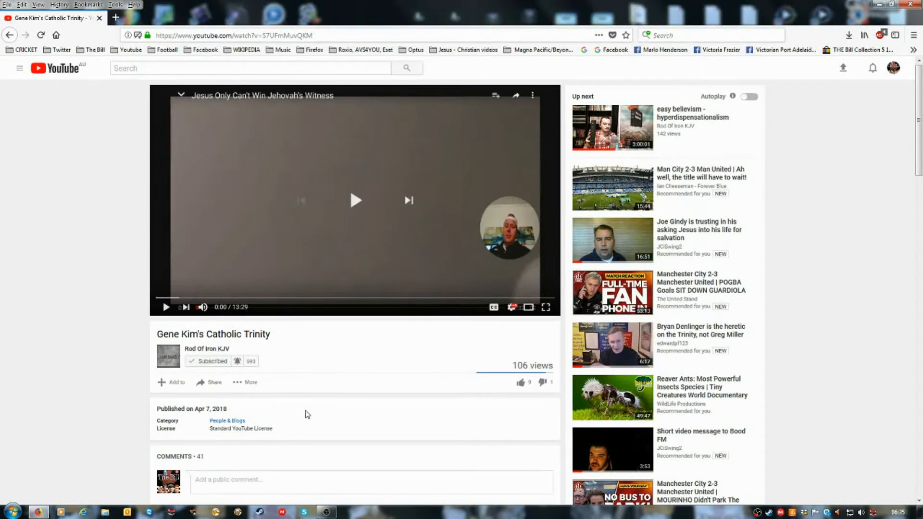
mouse_move(312, 385)
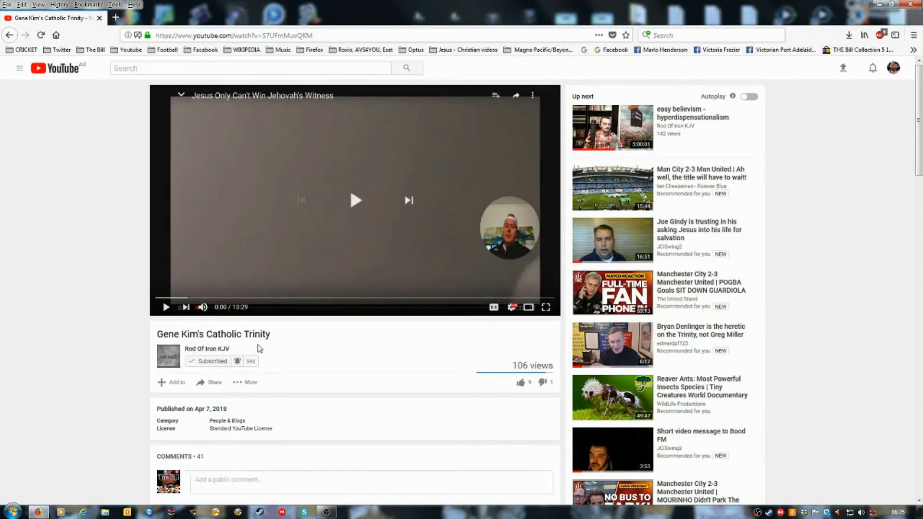
mouse_move(211, 348)
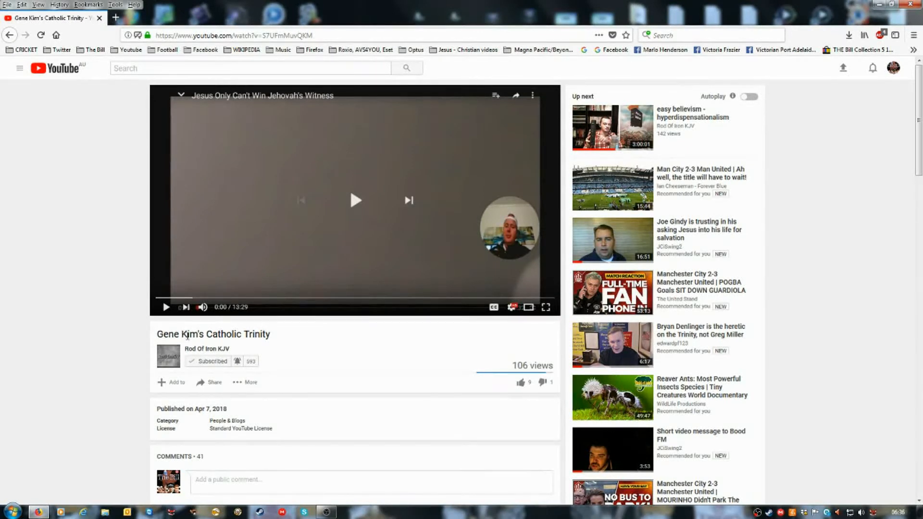
mouse_move(352, 319)
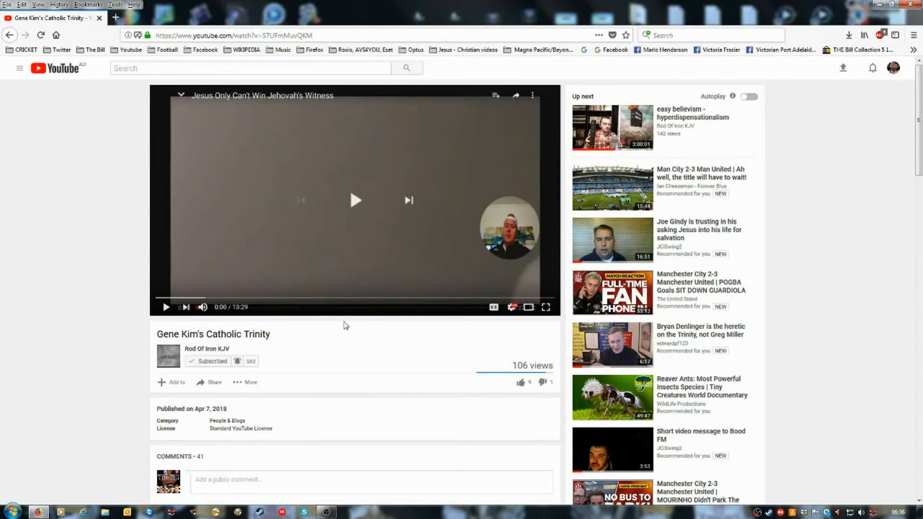
mouse_move(38, 305)
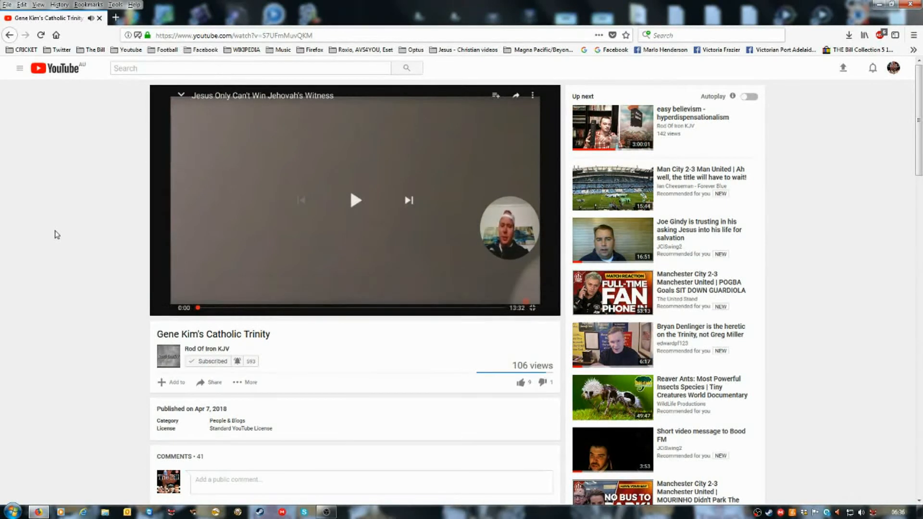
mouse_move(100, 240)
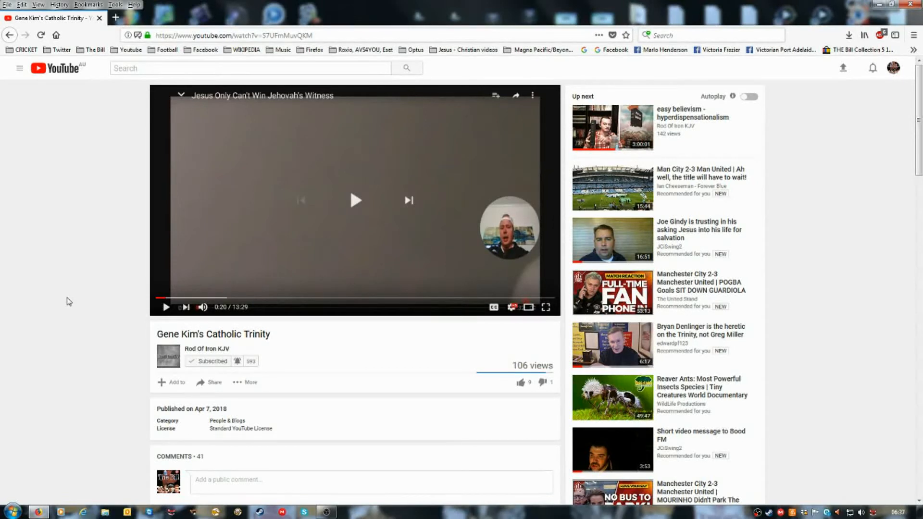
mouse_move(166, 308)
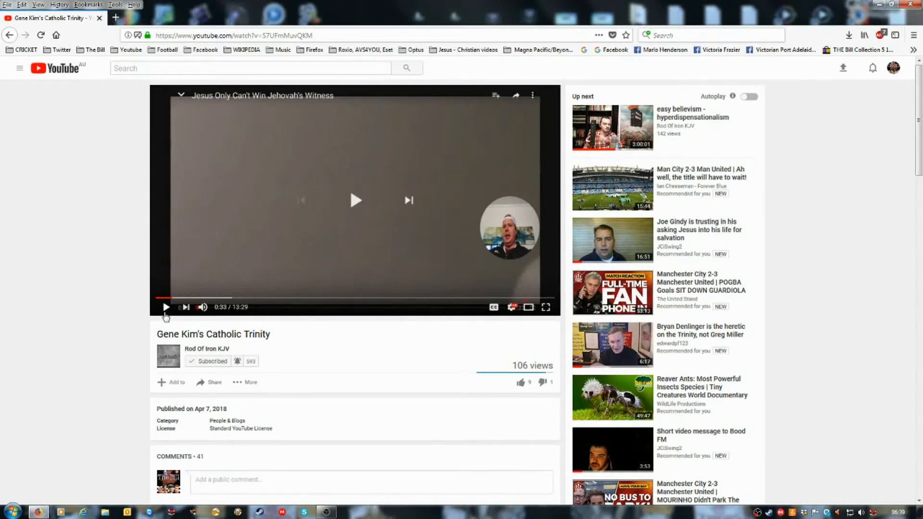
mouse_move(166, 311)
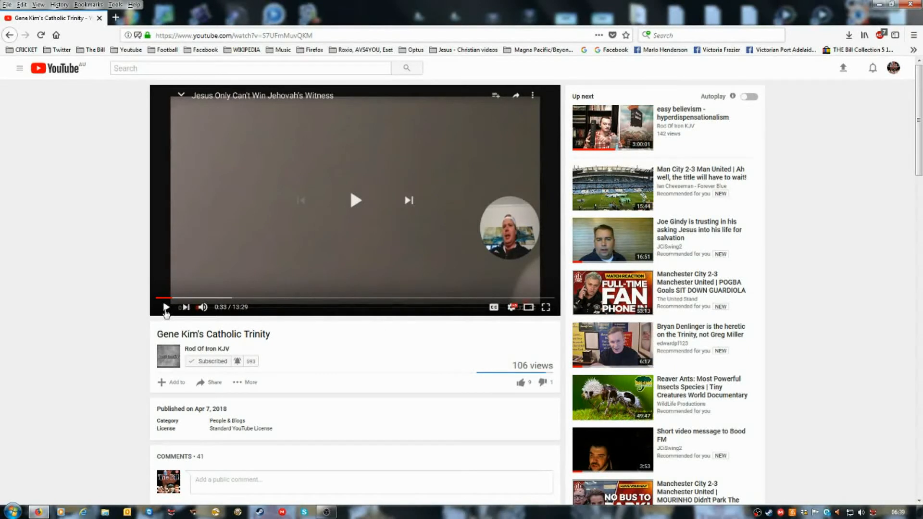
Resume playback of the Gene Kim's Catholic Trinity video
click(166, 306)
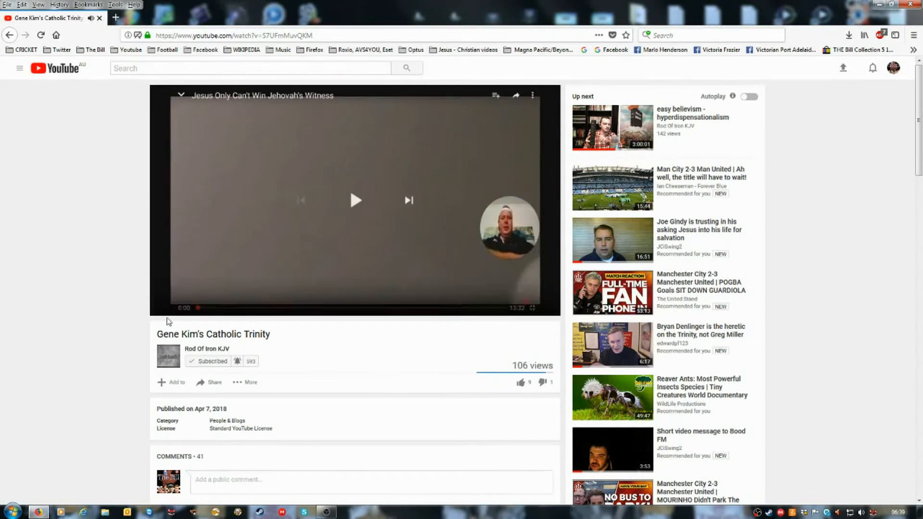
Pause the Gene Kim's Catholic Trinity video at about 0:46
click(356, 200)
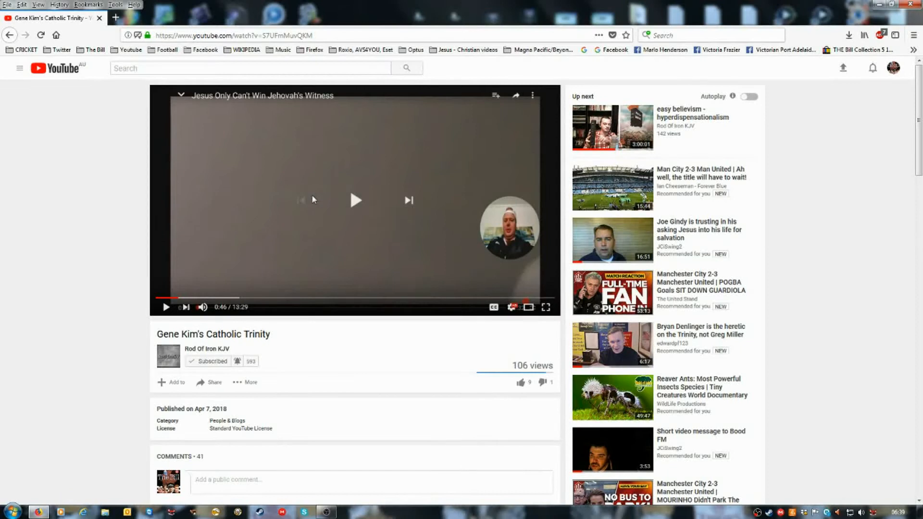
mouse_move(182, 234)
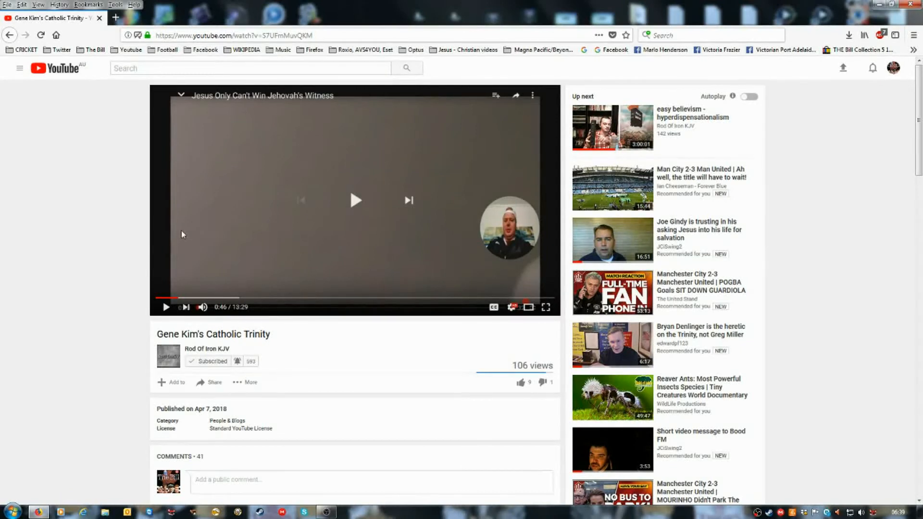
mouse_move(179, 227)
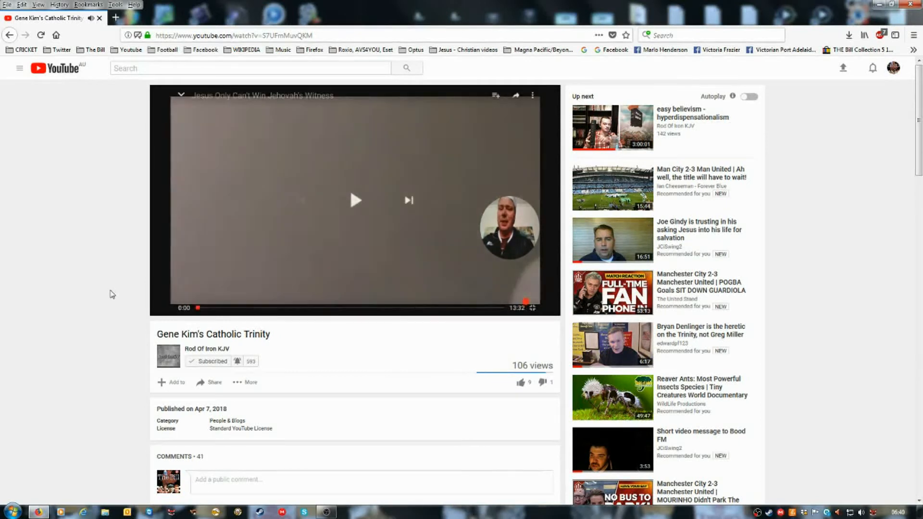
Resume and pause the video again as it advances past its first minute
click(355, 200)
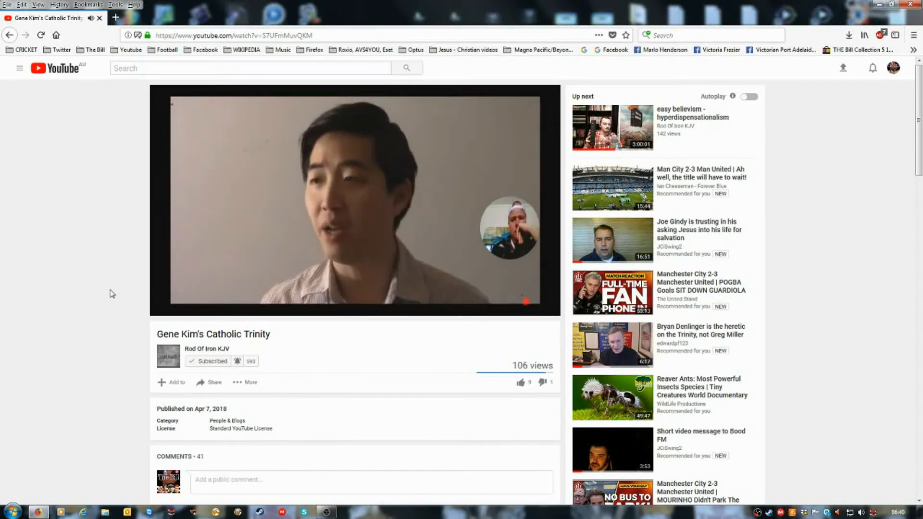
click(355, 200)
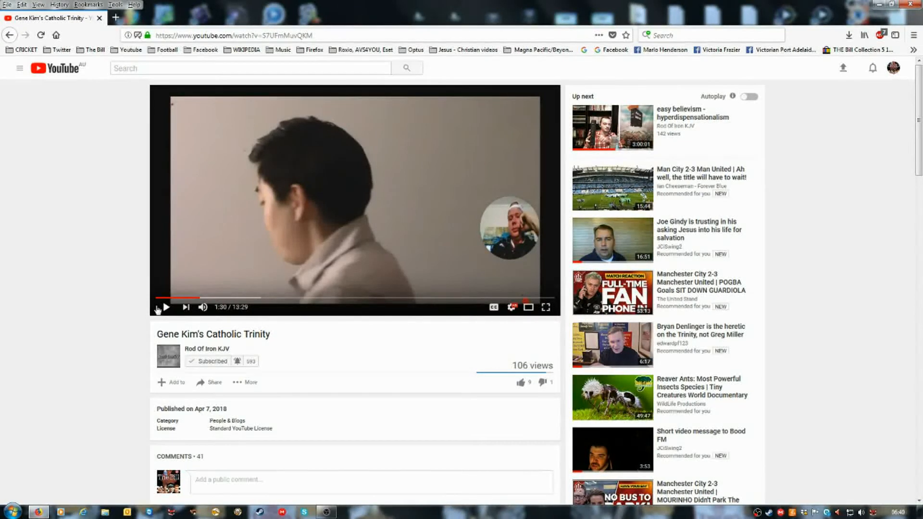
mouse_move(111, 318)
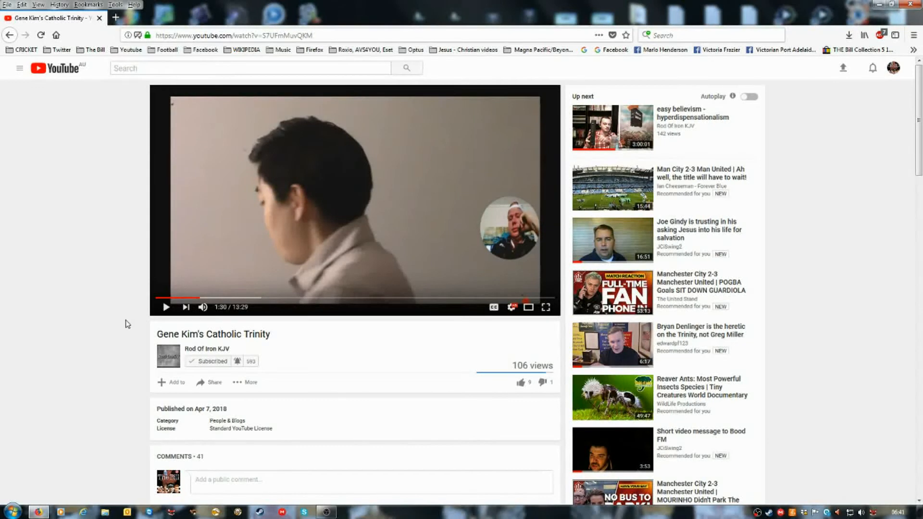
mouse_move(123, 325)
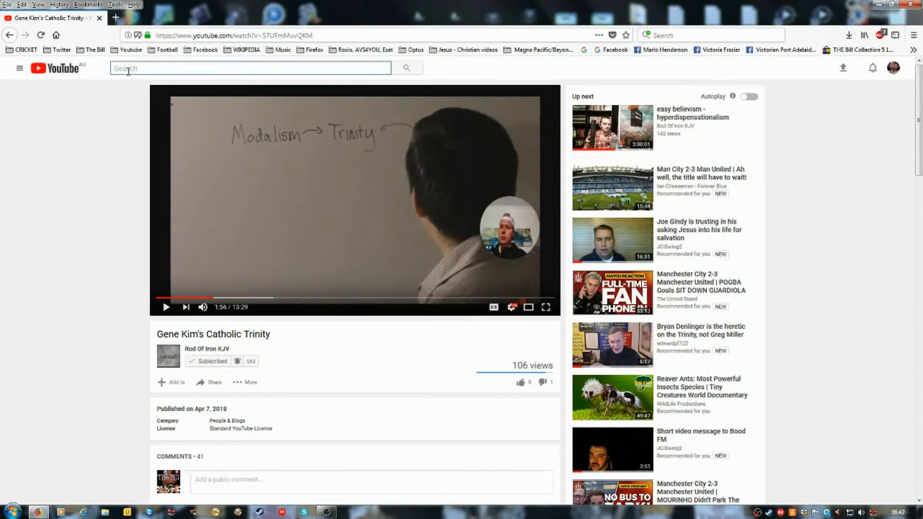
mouse_move(131, 70)
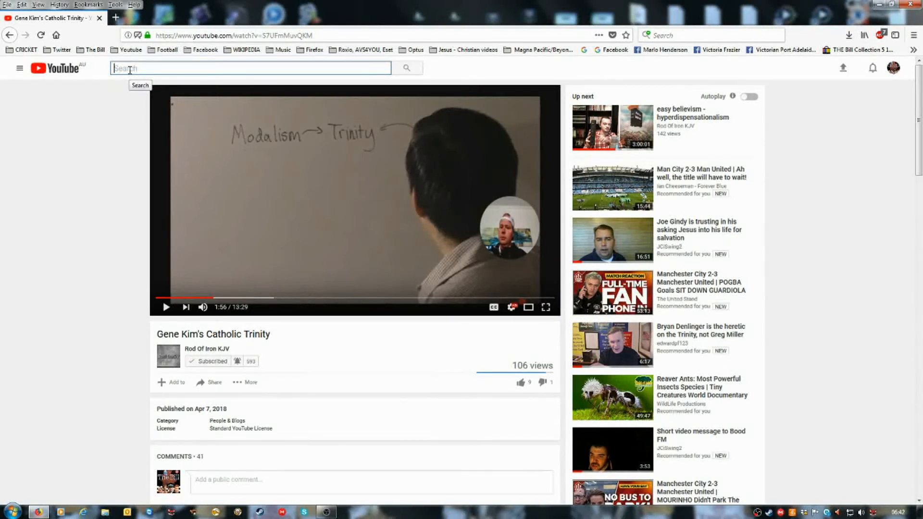
Search YouTube for 'Bryan Denlinger'
text(B)
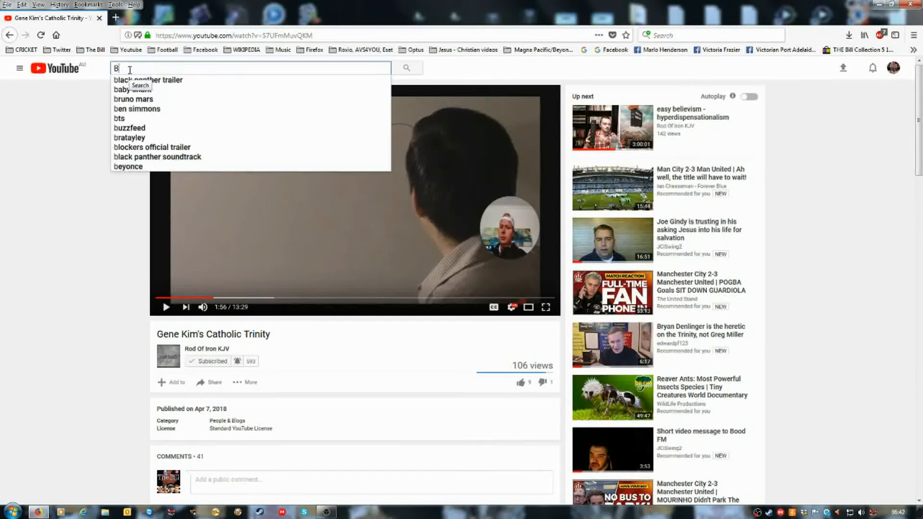
text(ryan Denlinger)
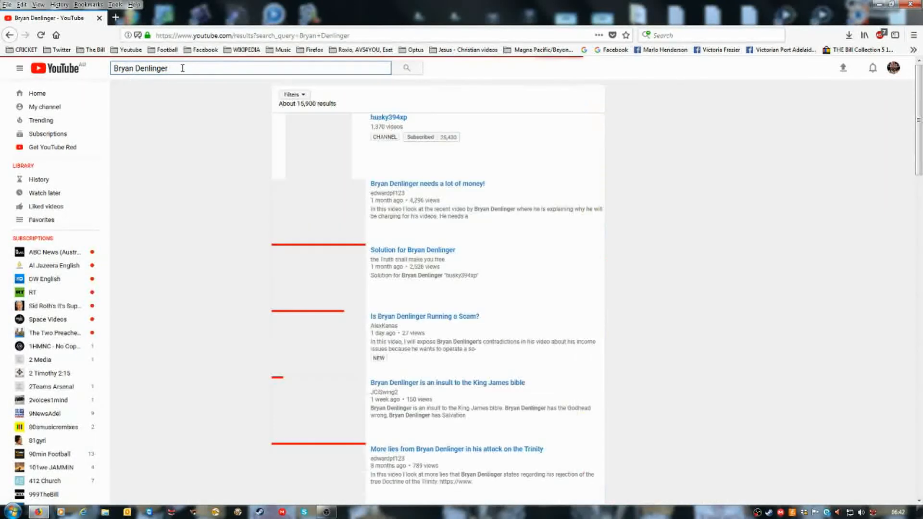
From the husky394xp channel's uploads, choose 'Jesus Didn't Understand The Trinity'
click(388, 117)
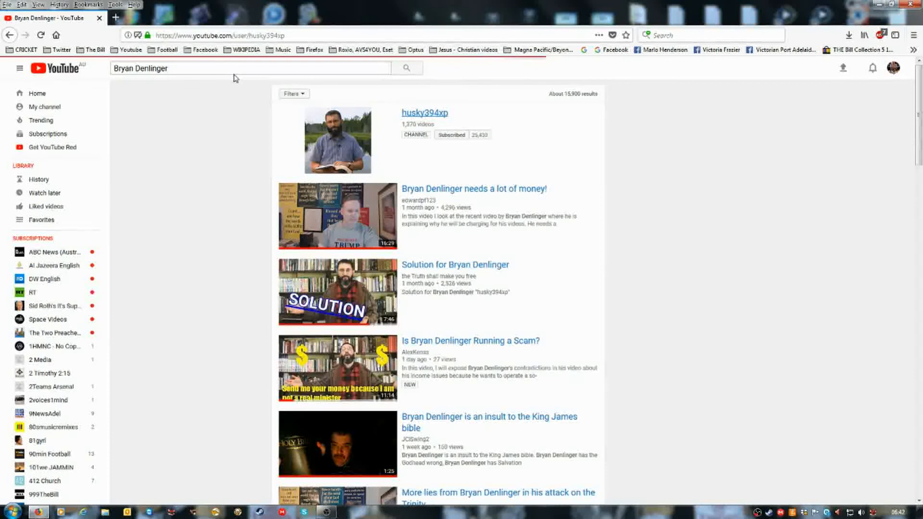
click(423, 113)
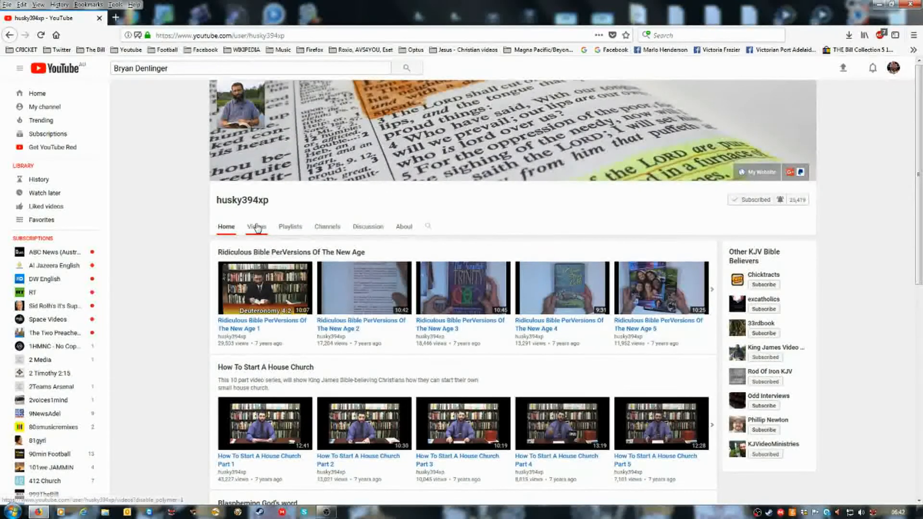
click(256, 227)
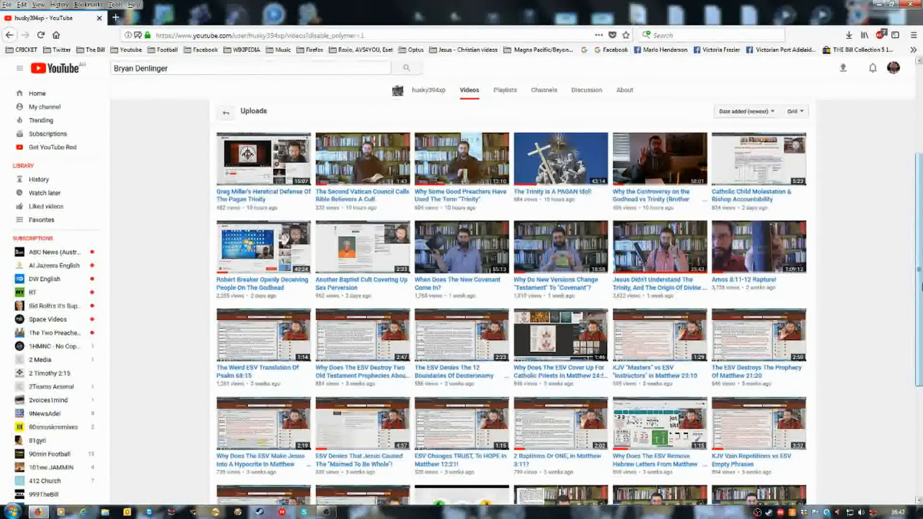
mouse_move(641, 283)
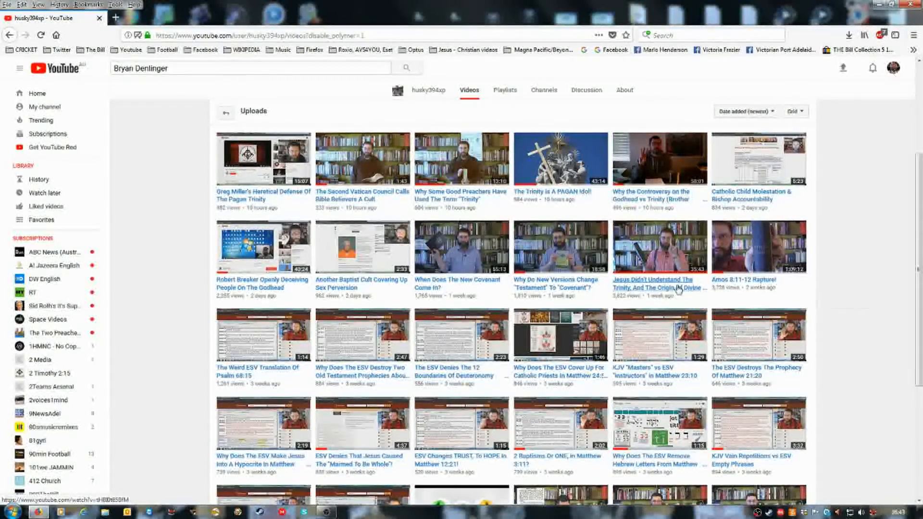
click(653, 282)
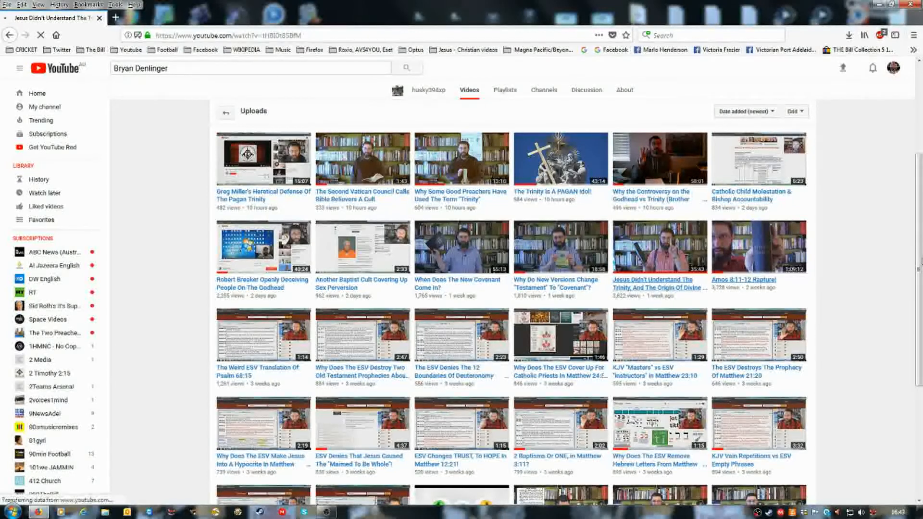
Expand the full description of 'Jesus Didn't Understand The Trinity'
click(659, 247)
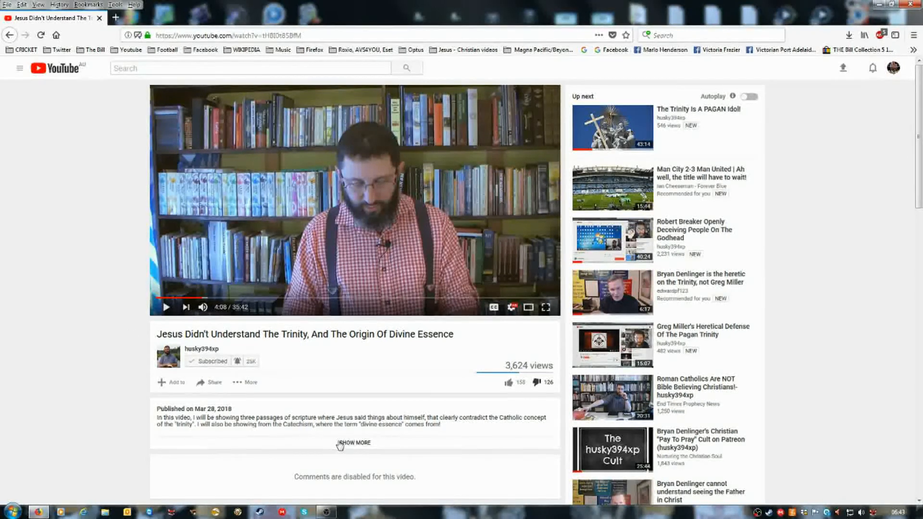
click(353, 442)
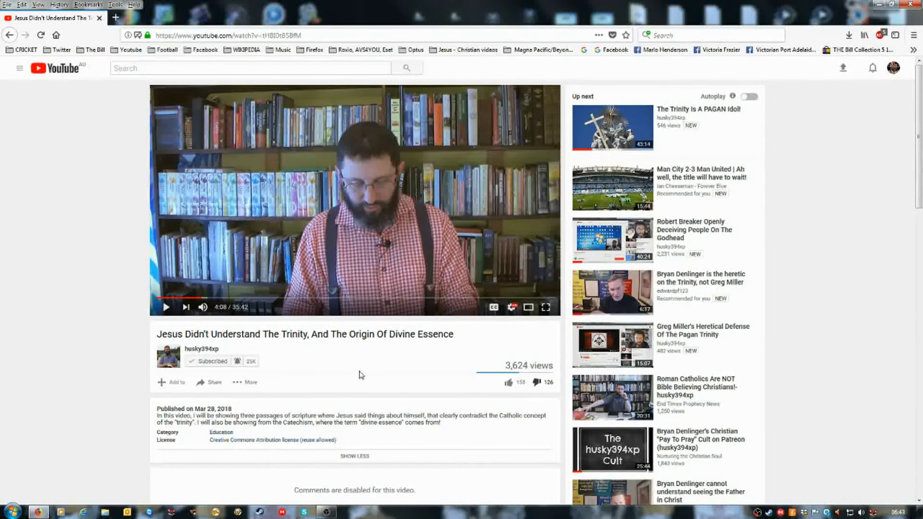